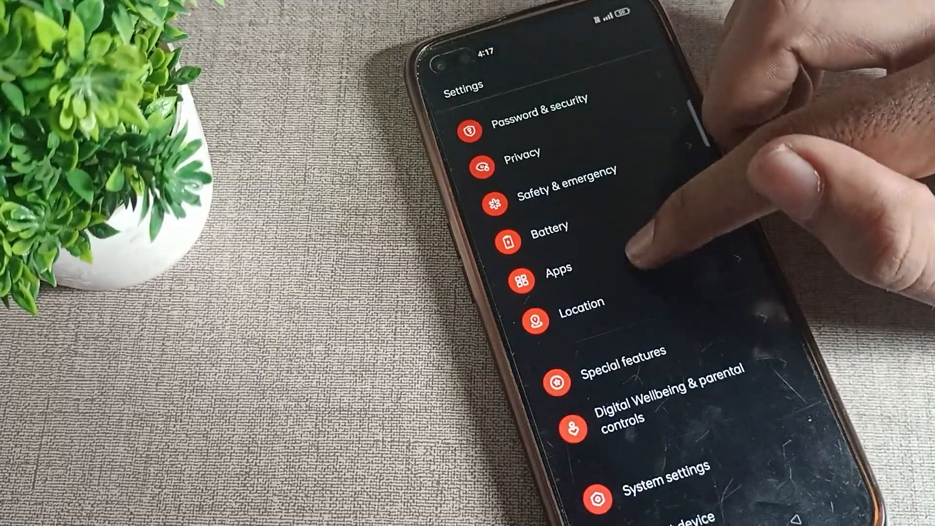
- Leave Settings and bring up the app drawer listing installed apps
{"action": "left_click", "coordinate": [553, 281]}
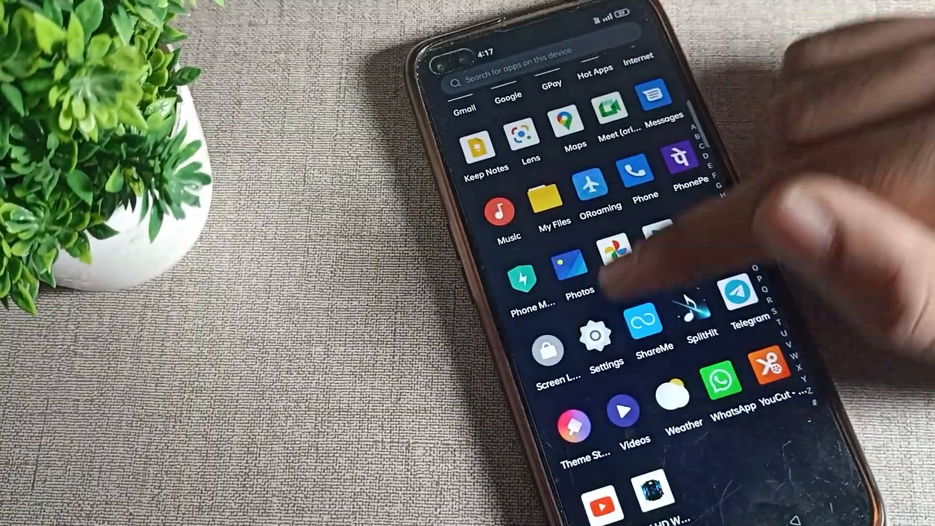
- Launch the Settings app from the app drawer, landing on its main list
{"action": "left_click", "coordinate": [596, 347]}
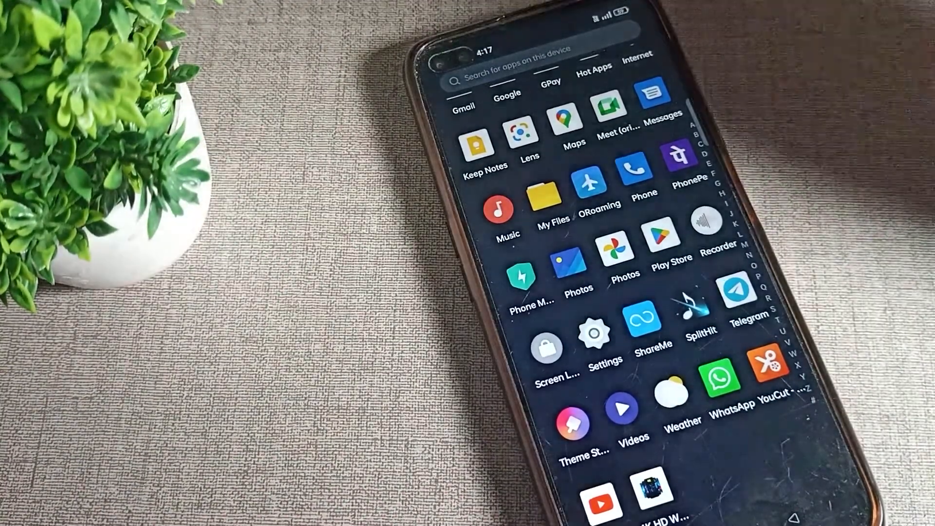
{"action": "left_click", "coordinate": [592, 336]}
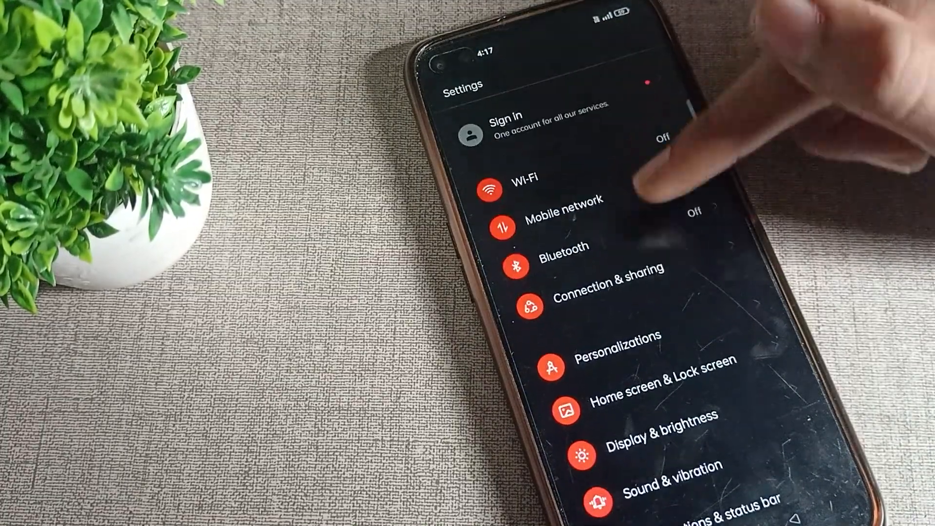
- Scroll the Settings list and open Display & brightness
{"action": "scroll", "scroll_direction": "down", "scroll_amount": 3}
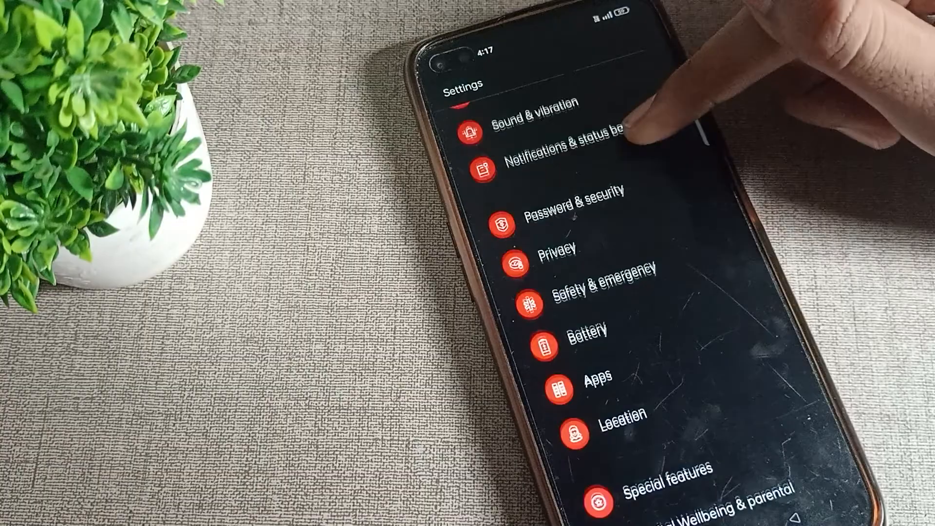
{"action": "scroll", "scroll_direction": "down", "scroll_amount": 3}
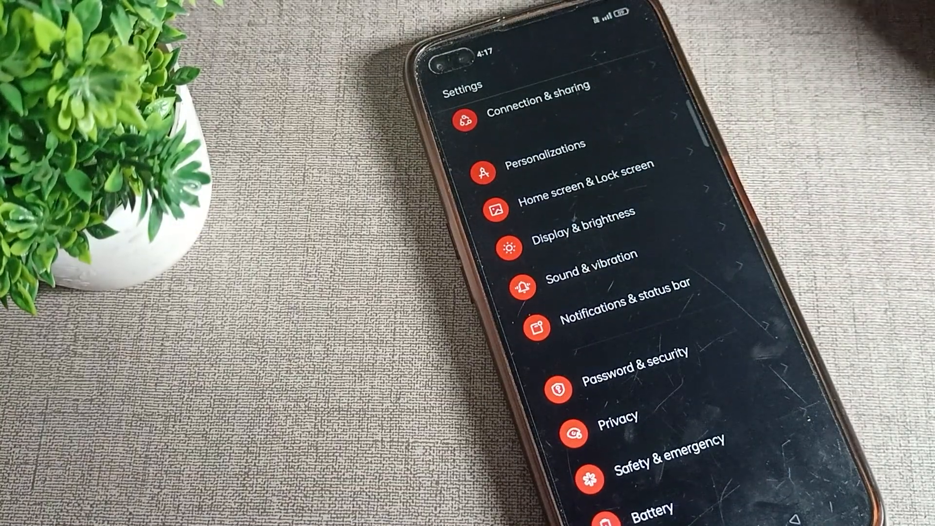
{"action": "left_click", "coordinate": [578, 232]}
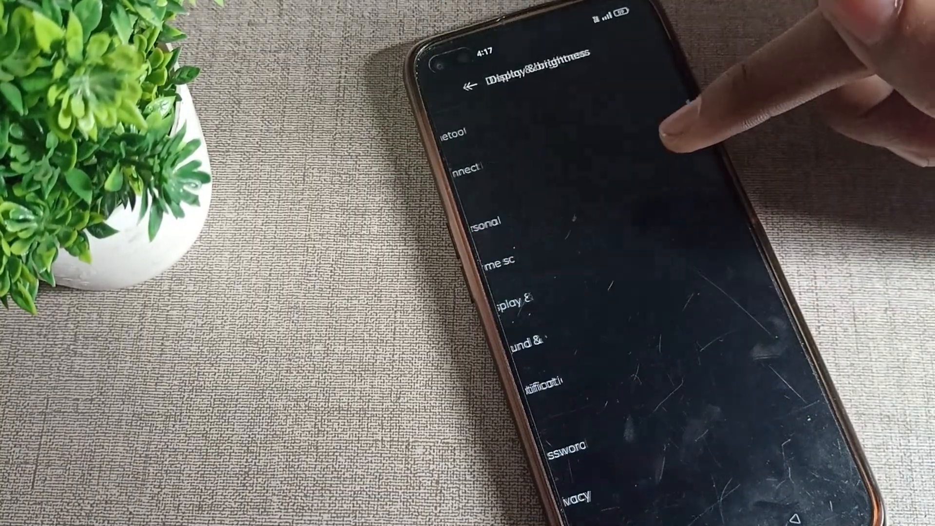